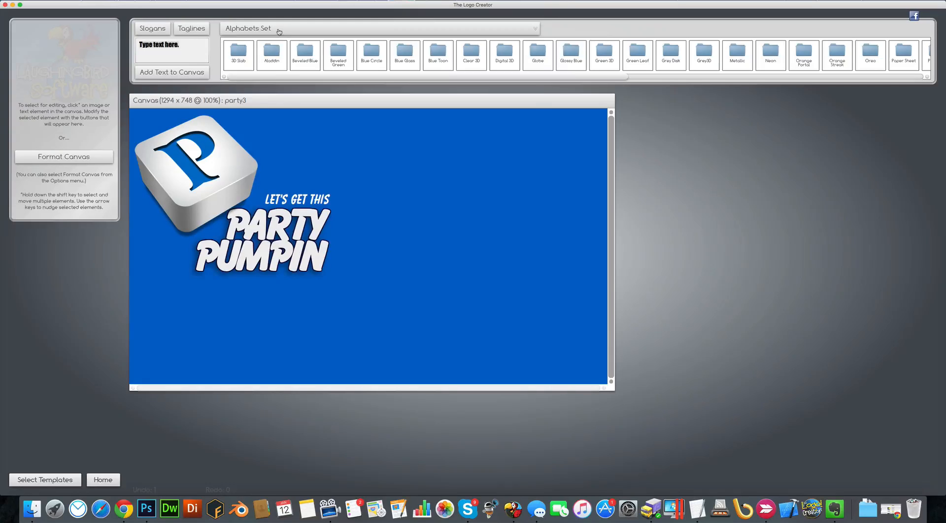
Add the Green Leaf alphabet letter P from the Alphabets Set onto the party3 canvas
{"action": "left_click", "coordinate": [380, 29]}
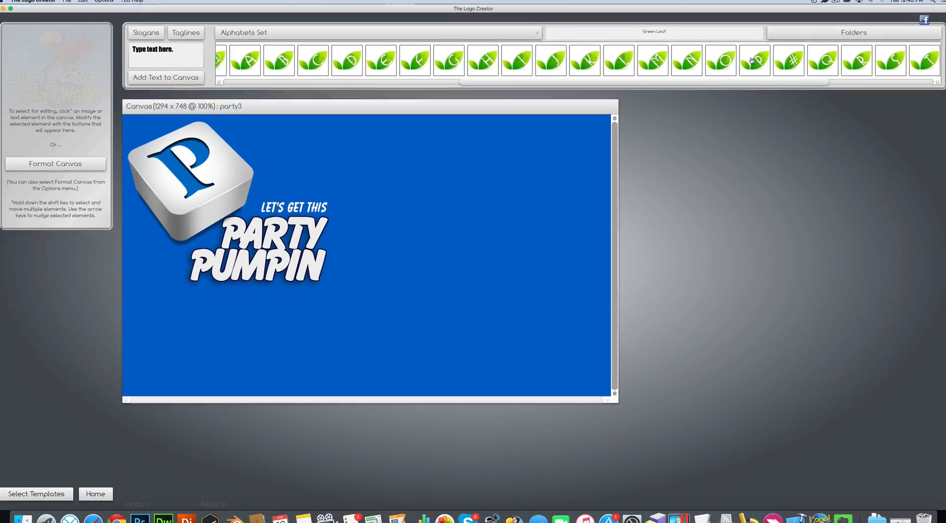
{"action": "left_click", "coordinate": [754, 60]}
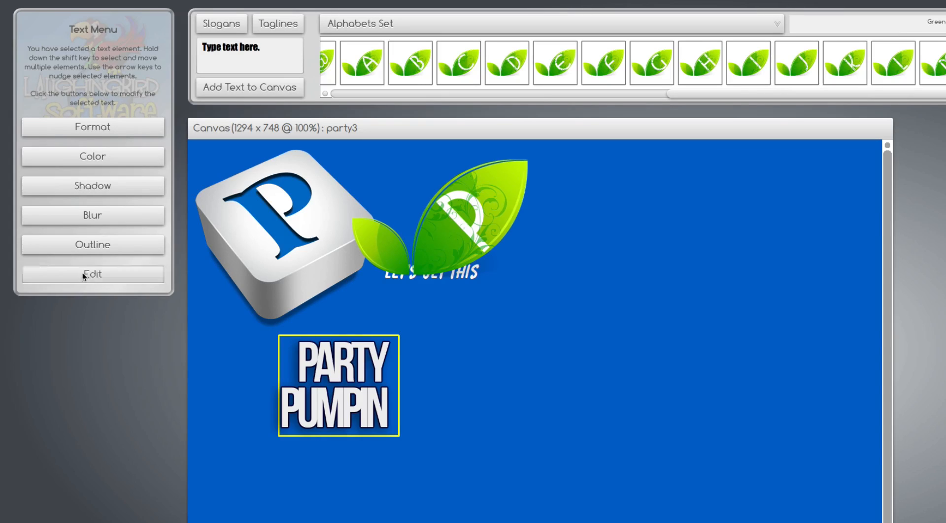
Reword the headline to 'Green Party Graphix' and enlarge it across the canvas via Text Scale
{"action": "left_click", "coordinate": [93, 274]}
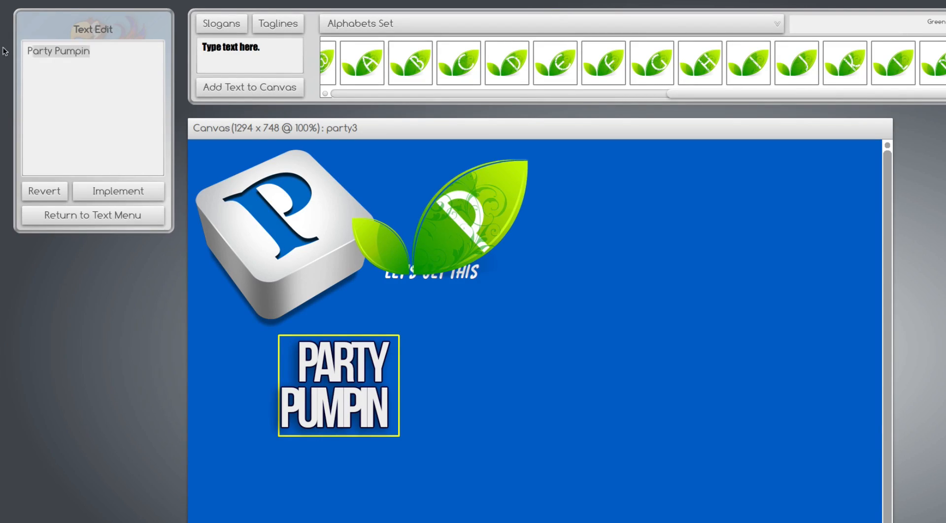
{"action": "type", "text": "Green"}
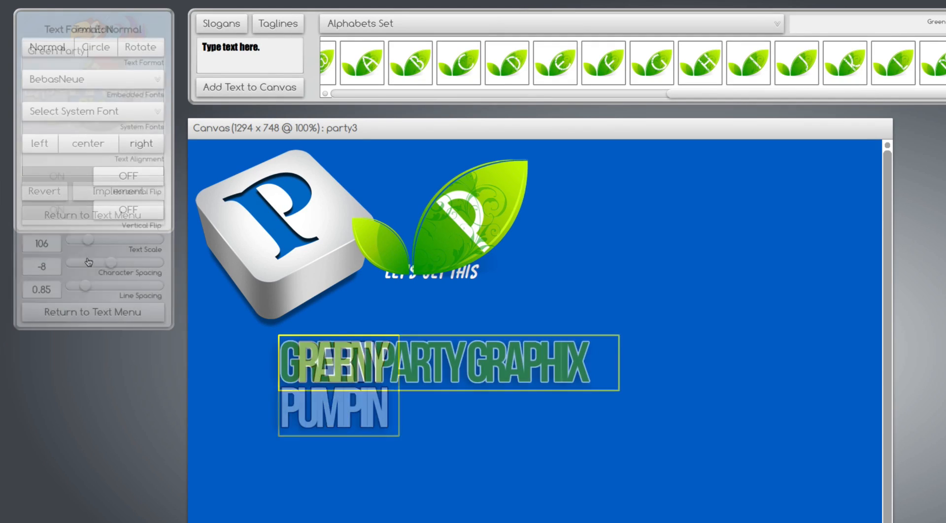
{"action": "left_click_drag", "start_coordinate": [87, 240], "coordinate": [108, 240]}
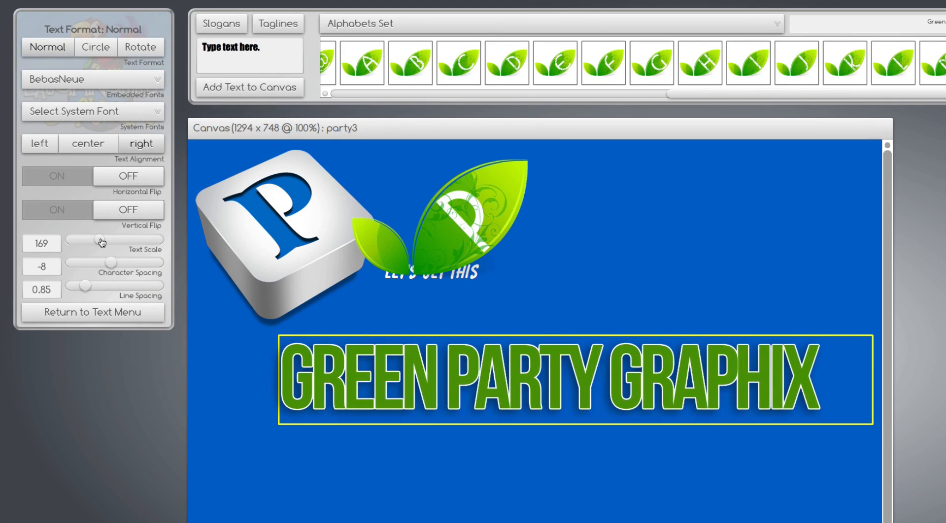
{"action": "left_click_drag", "start_coordinate": [109, 262], "coordinate": [114, 262]}
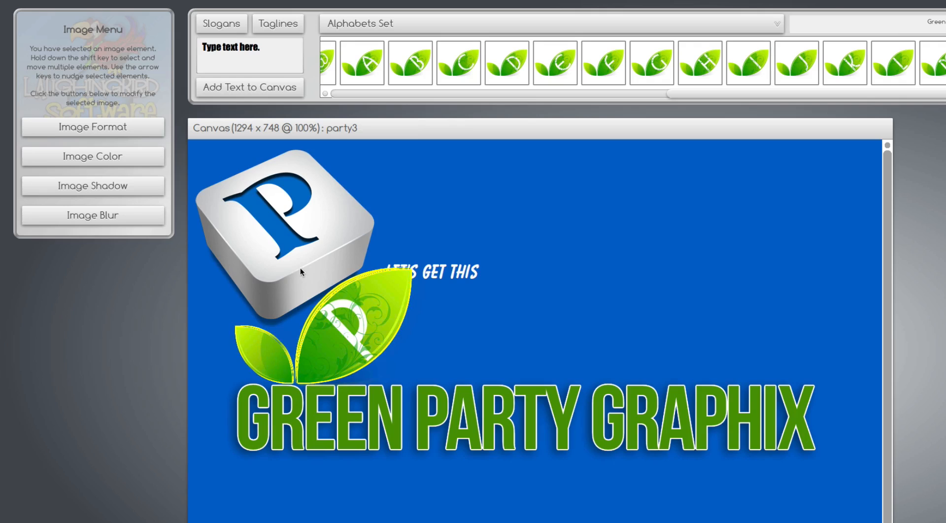
Move LET'S GET THIS under the headline's right end and delete the 3D P cube
{"action": "left_click", "coordinate": [438, 272]}
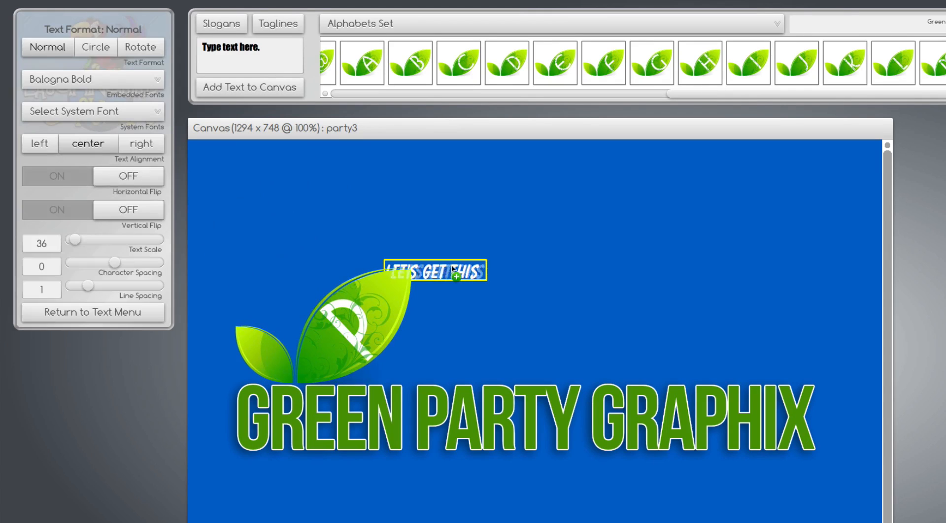
{"action": "left_click_drag", "start_coordinate": [436, 270], "coordinate": [770, 469]}
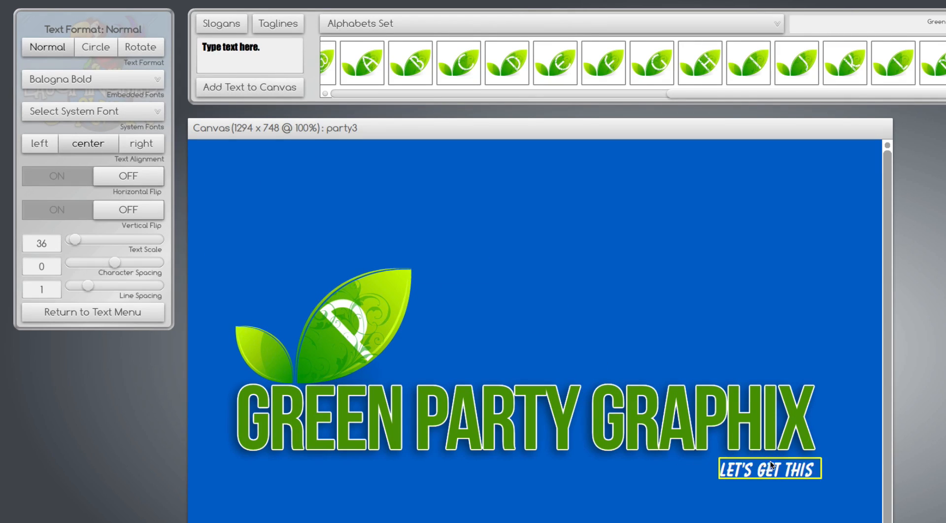
{"action": "left_click", "coordinate": [93, 313]}
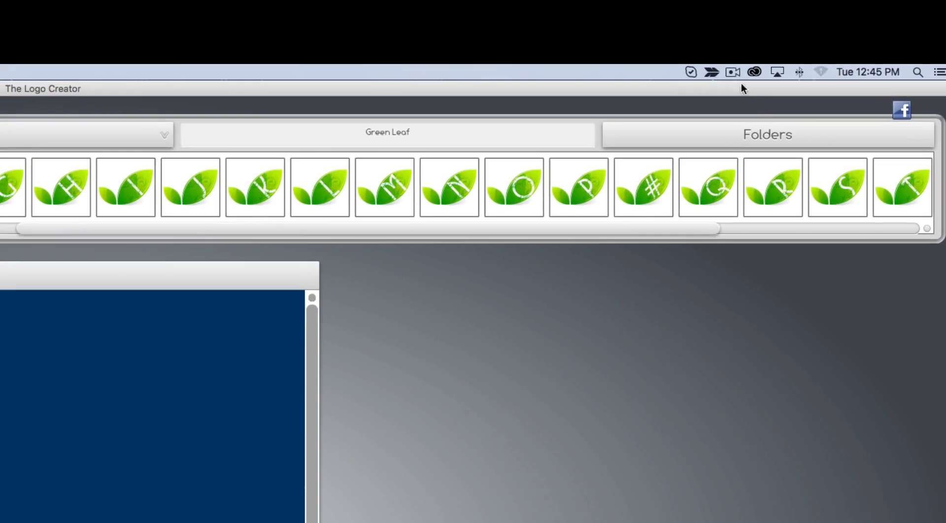
Add the Red Slab b and rewrite the headline as 'Brand X' with a byline beneath
{"action": "left_click", "coordinate": [766, 134]}
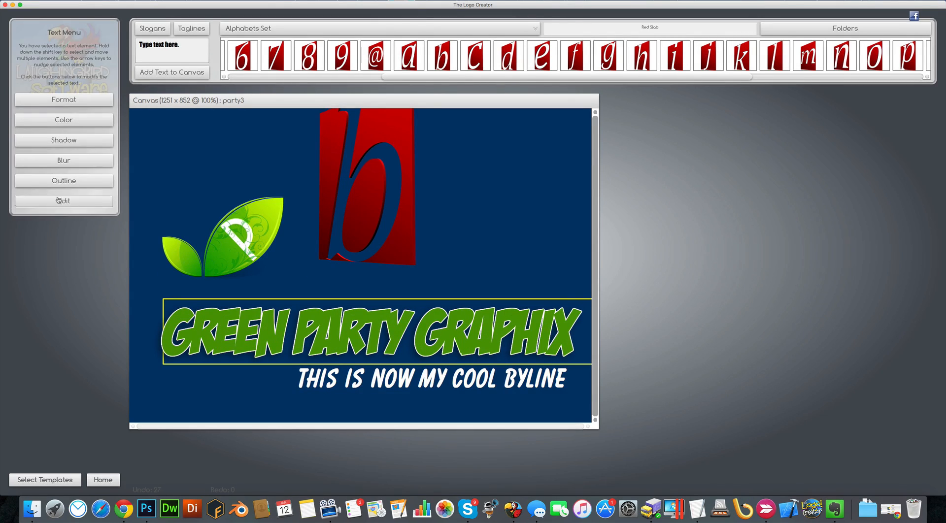
{"action": "left_click", "coordinate": [63, 201]}
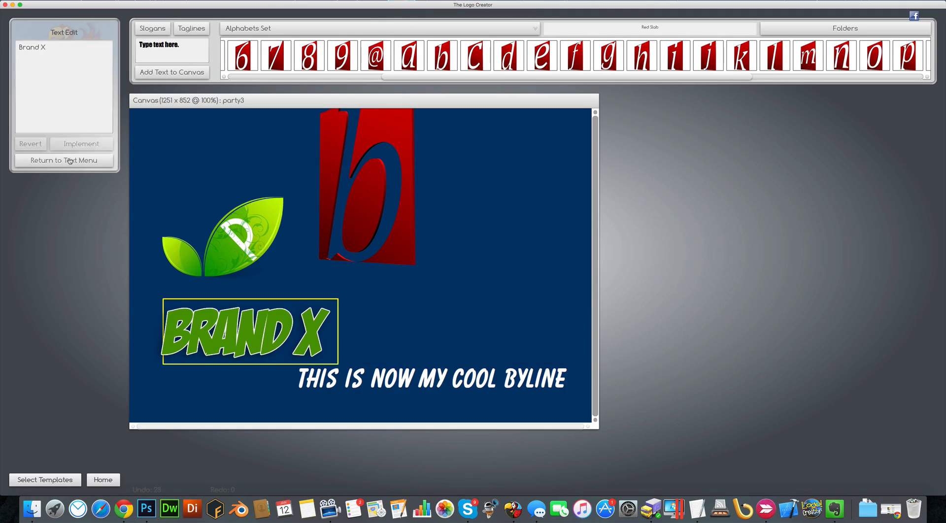
{"action": "left_click", "coordinate": [63, 160]}
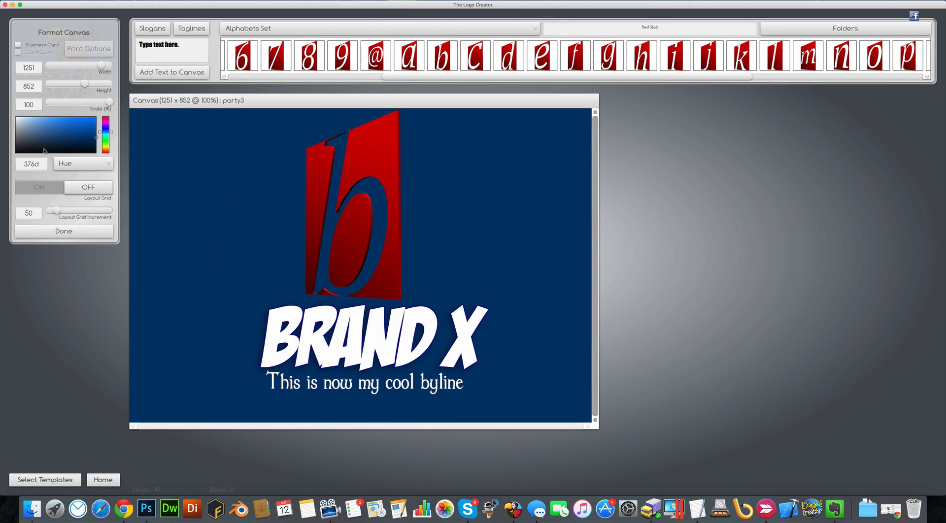
{"action": "mouse_move", "coordinate": [335, 234]}
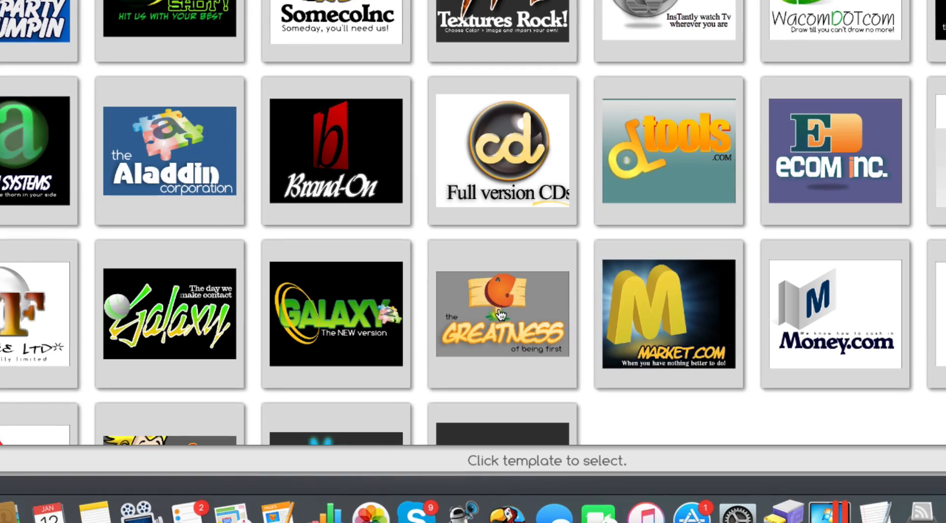
Start a logo from the Greatness template and drag its canvas considerably larger
{"action": "left_click", "coordinate": [502, 314]}
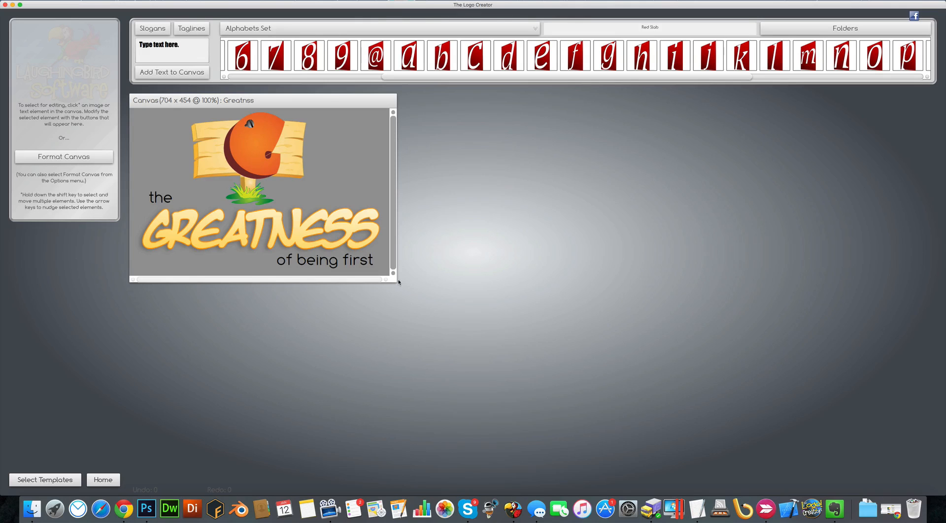
{"action": "left_click_drag", "start_coordinate": [397, 282], "coordinate": [505, 361]}
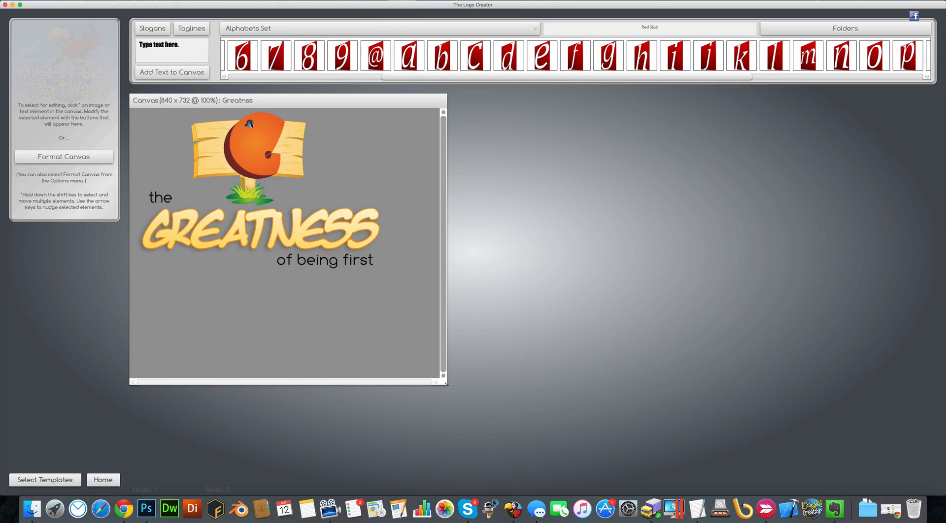
{"action": "left_click_drag", "start_coordinate": [445, 380], "coordinate": [487, 400]}
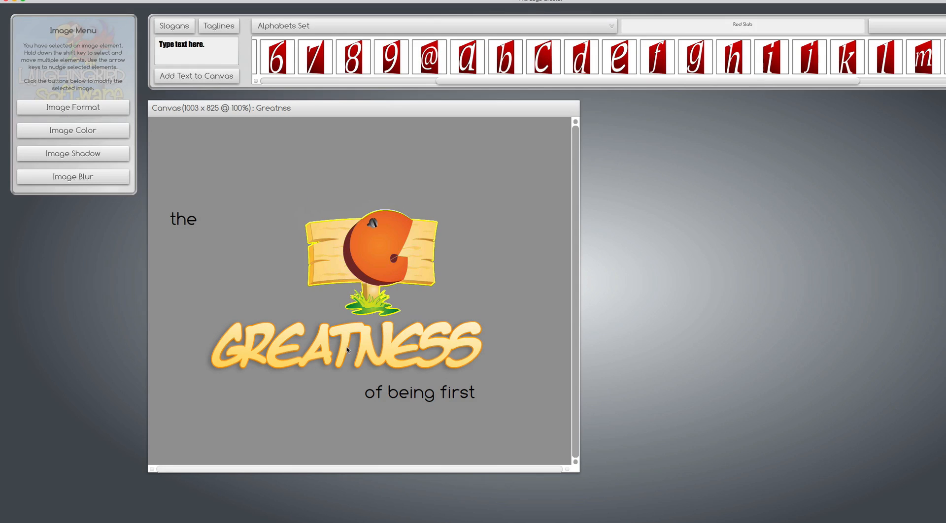
Reword the GREATNESS headline to 'Laughingbird' and implement it
{"action": "left_click", "coordinate": [348, 353]}
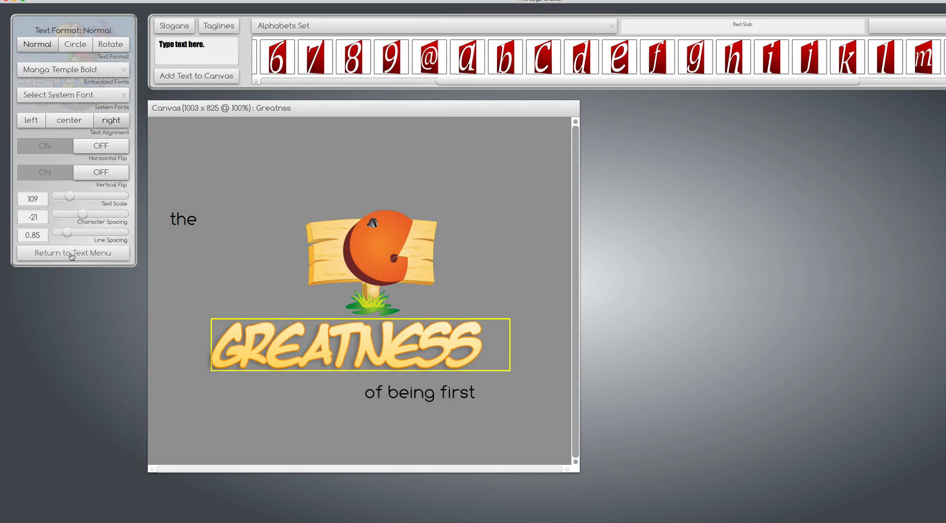
{"action": "left_click", "coordinate": [73, 253]}
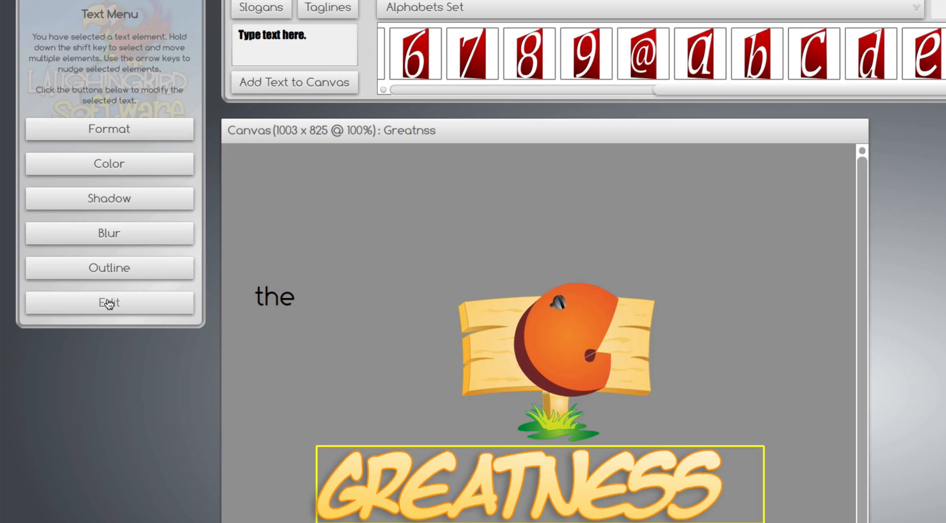
{"action": "left_click", "coordinate": [109, 303]}
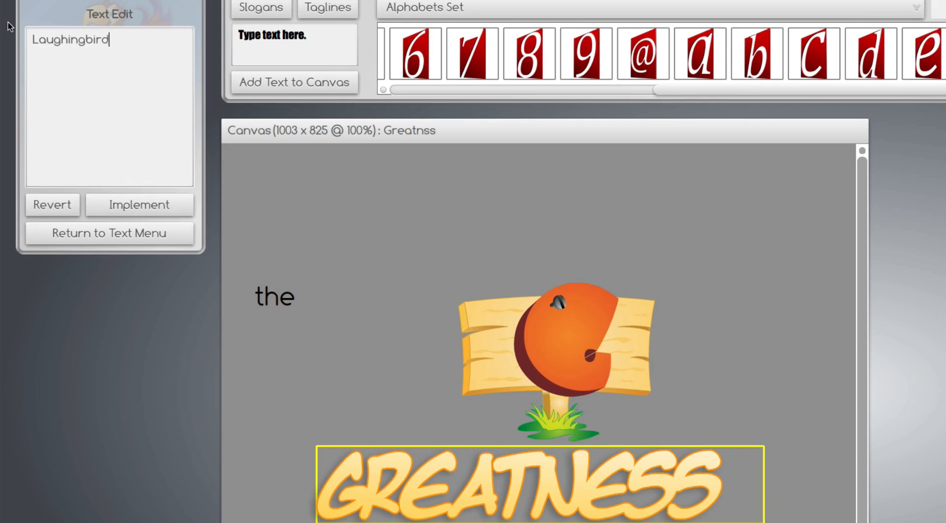
{"action": "left_click", "coordinate": [140, 205]}
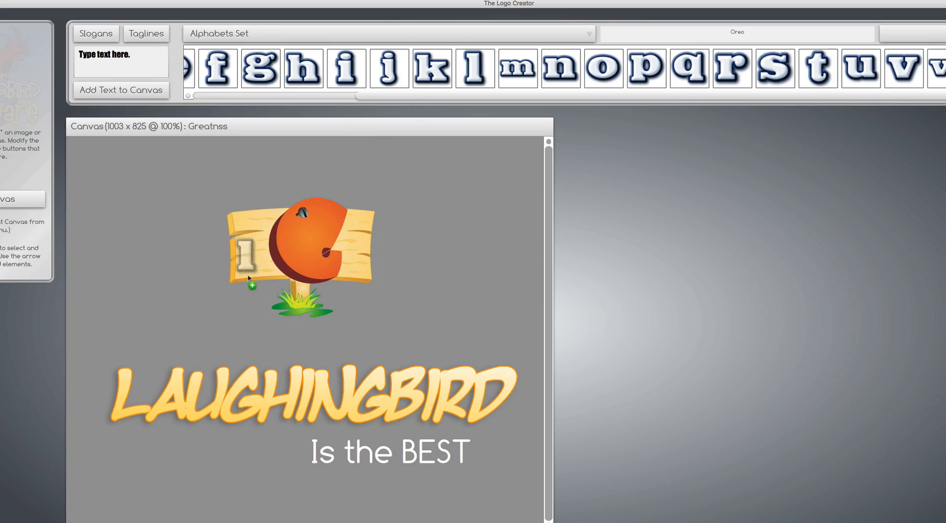
Place and size the Oreo letters l and b as an 'lb' monogram replacing the signpost
{"action": "left_click", "coordinate": [246, 257]}
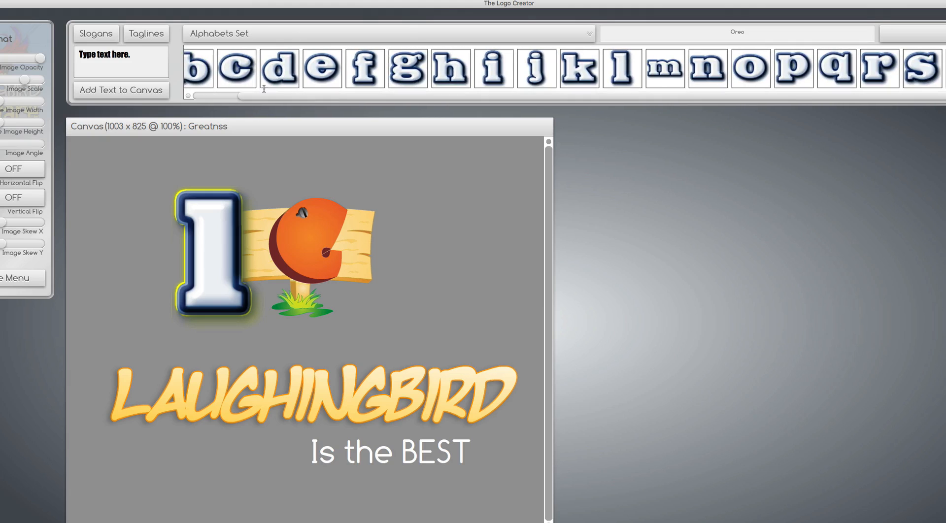
{"action": "left_click", "coordinate": [197, 69]}
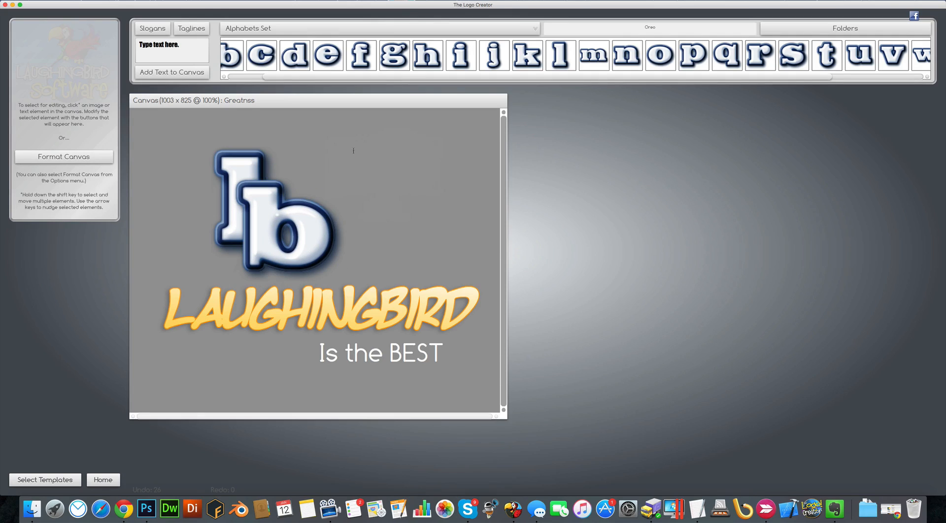
Add a gold sphere from Spheres.db behind 'lb' and a brown Backgrounds n Textures fill
{"action": "left_click", "coordinate": [378, 29]}
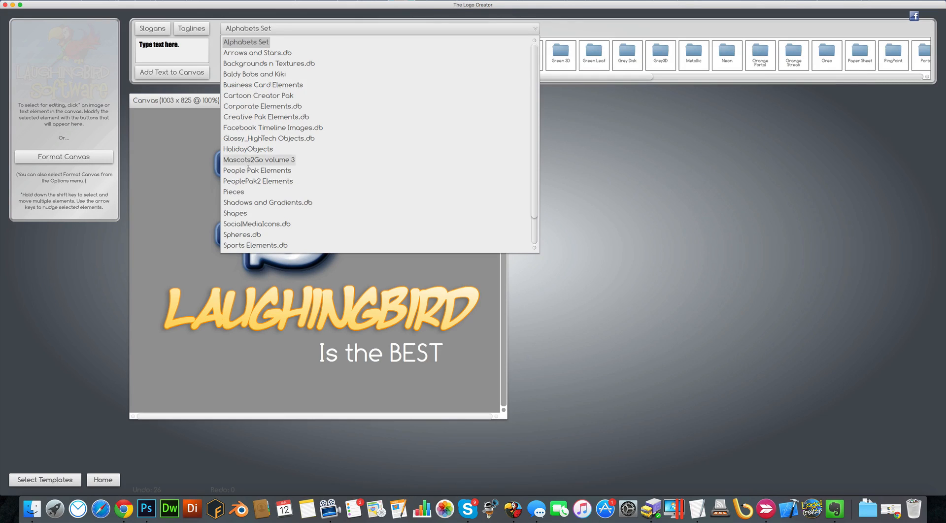
{"action": "left_click", "coordinate": [242, 234]}
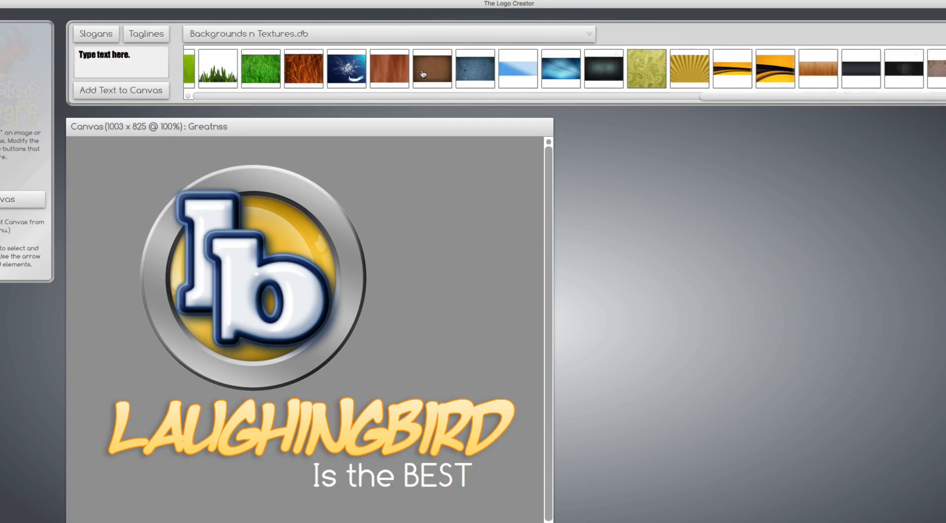
{"action": "left_click", "coordinate": [431, 69]}
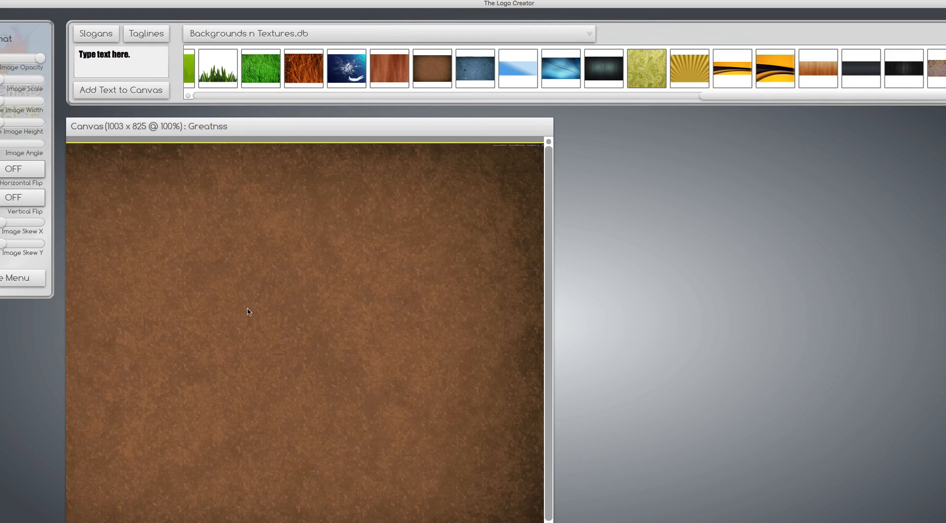